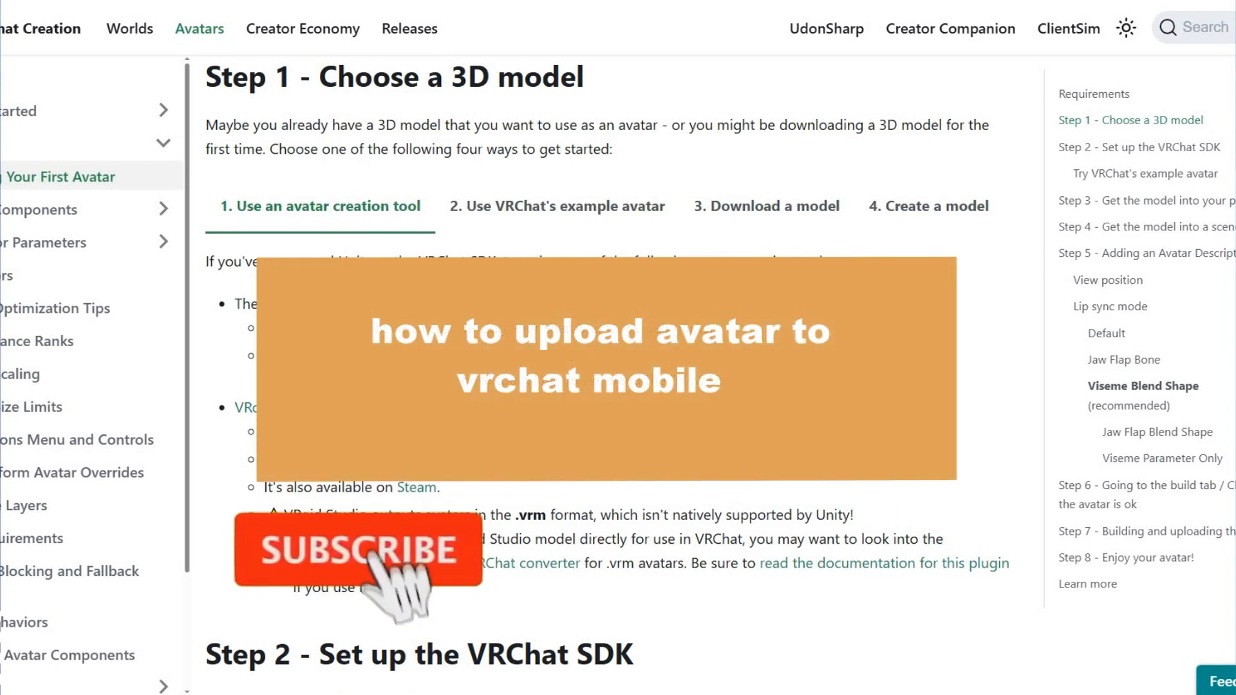
Step: Bring Step 2 into view and highlight its sentence about setting up the Creator Companion
click(363, 551)
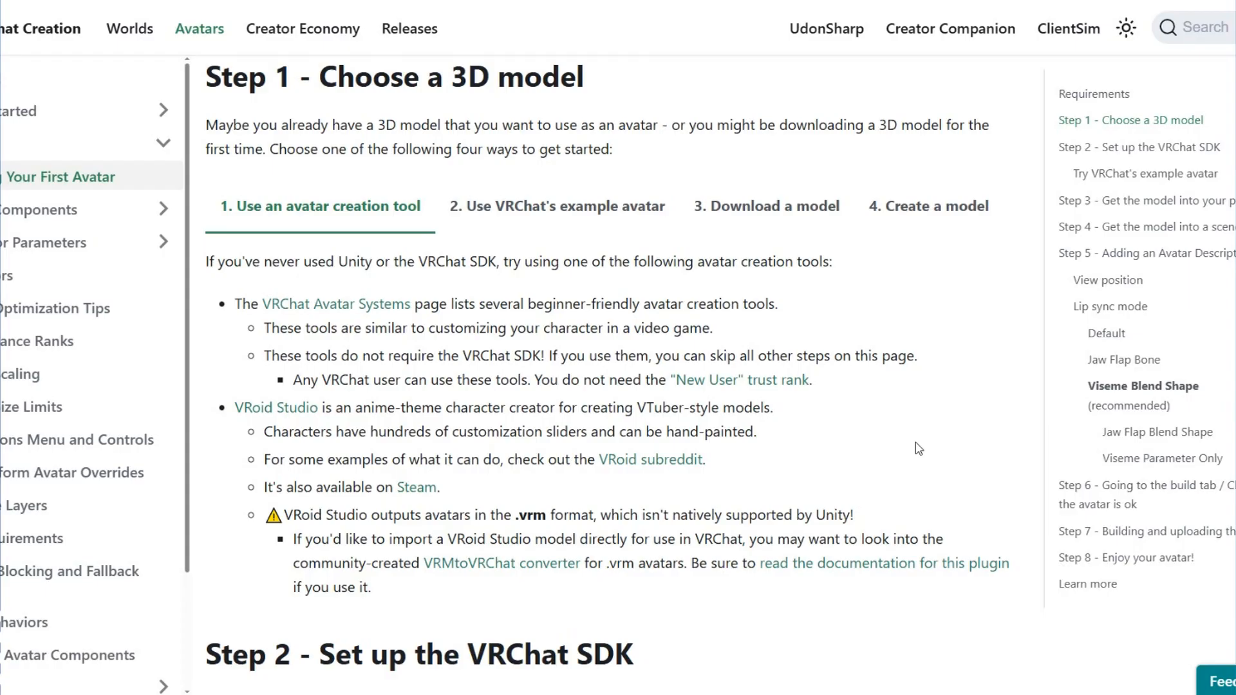
mouse_move(411, 91)
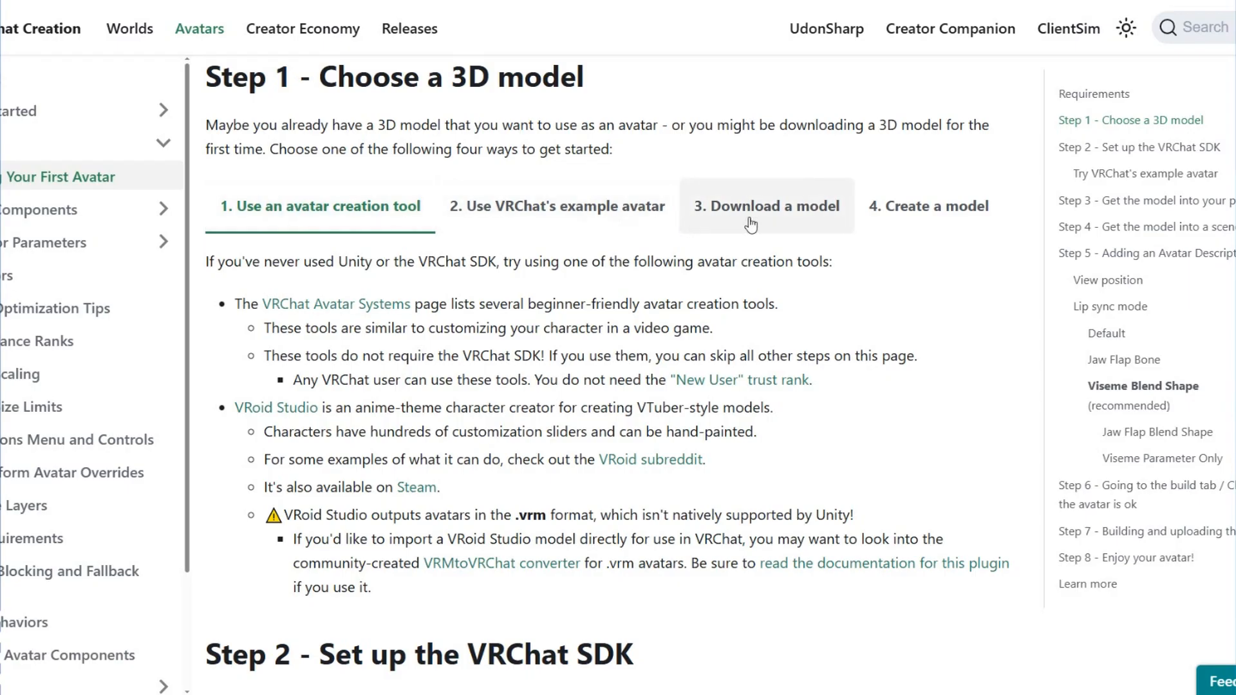
click(928, 206)
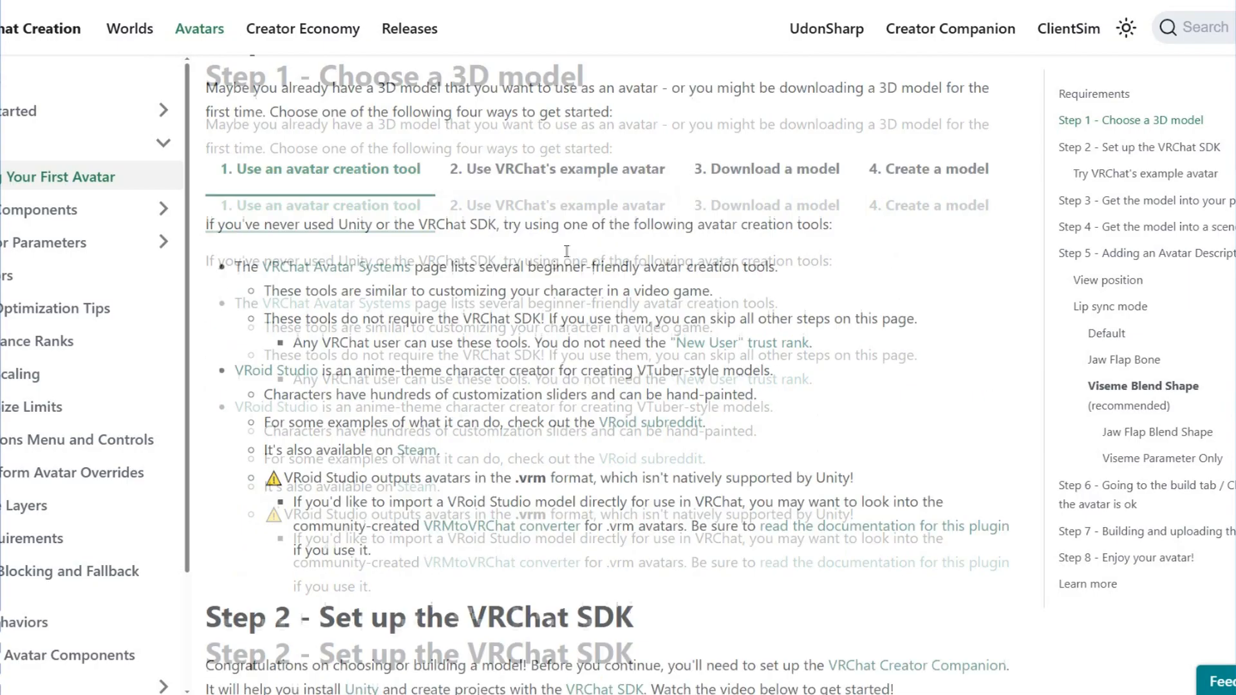
scroll(down, 3)
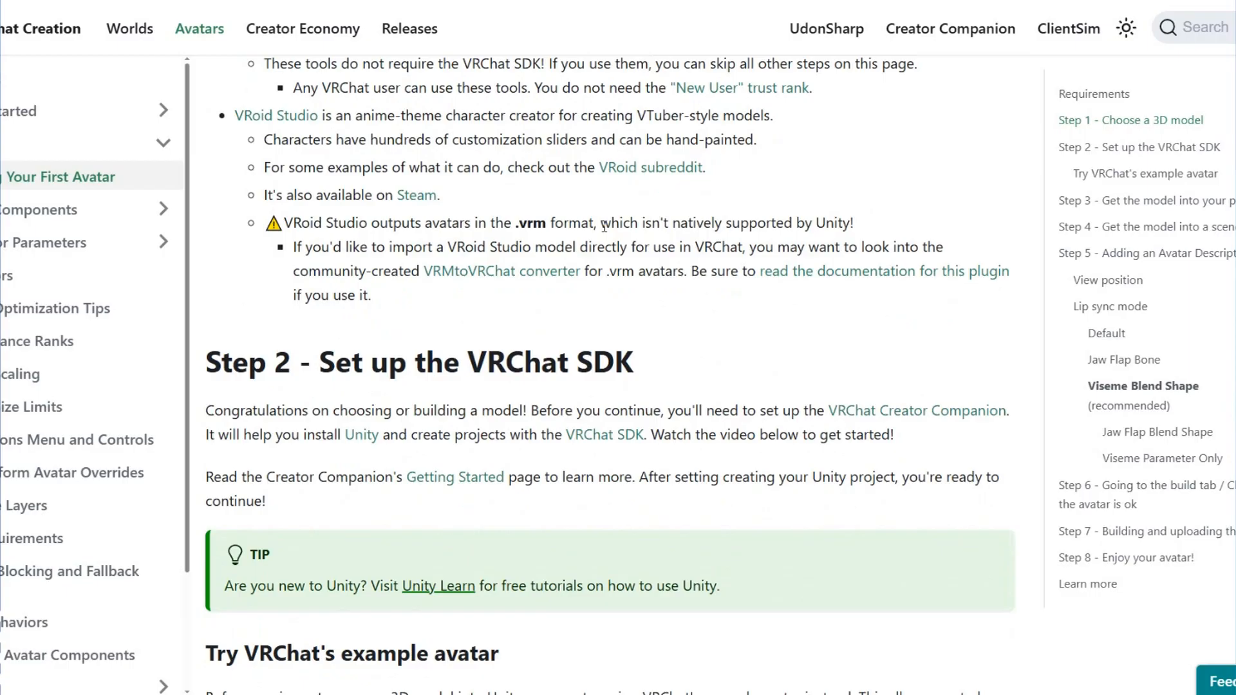
scroll(down, 3)
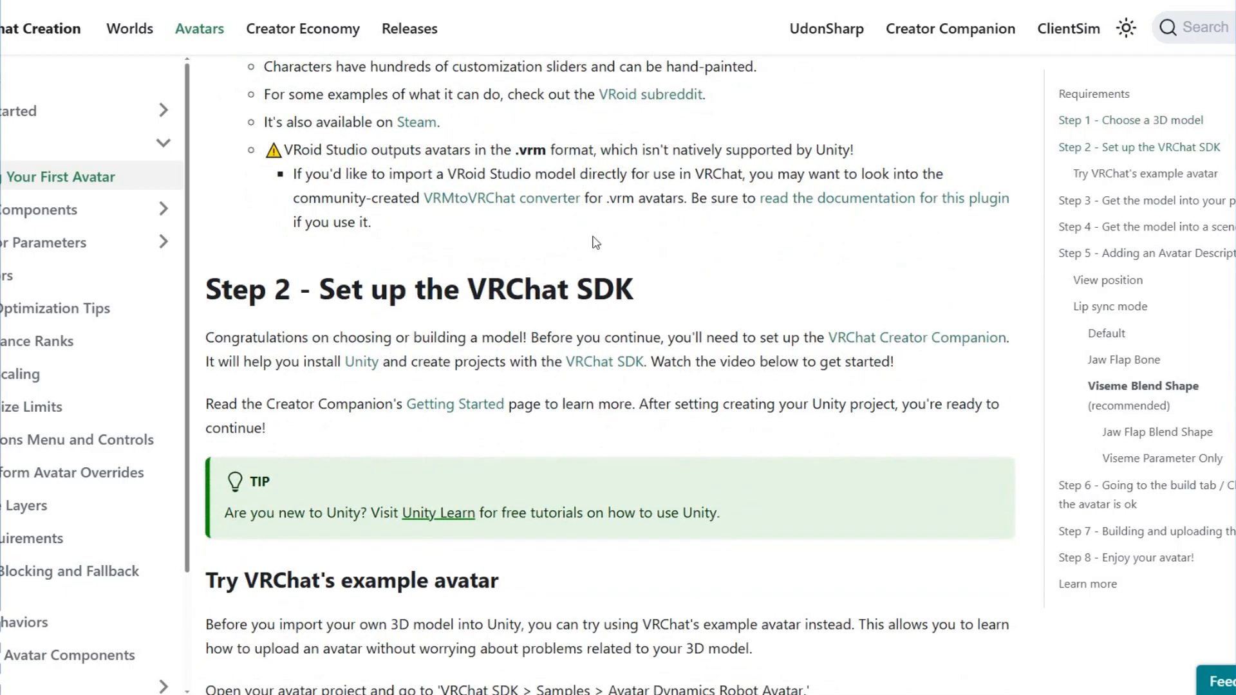
mouse_move(611, 302)
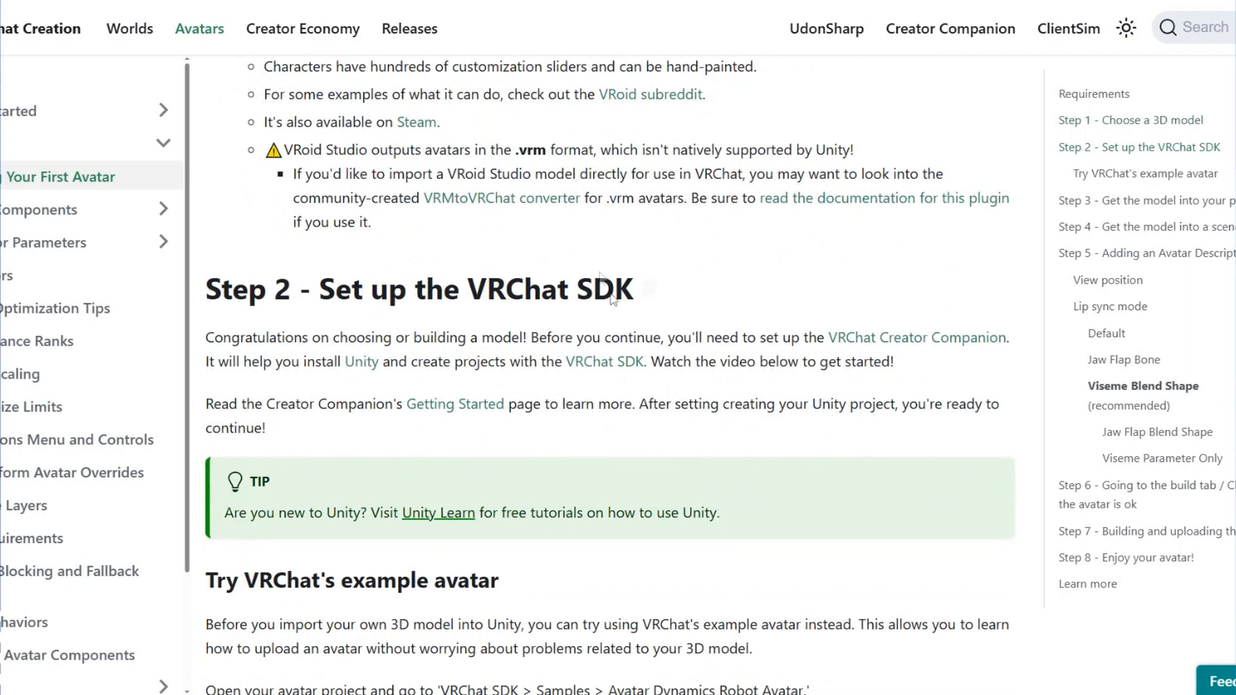
drag(621, 337, 894, 362)
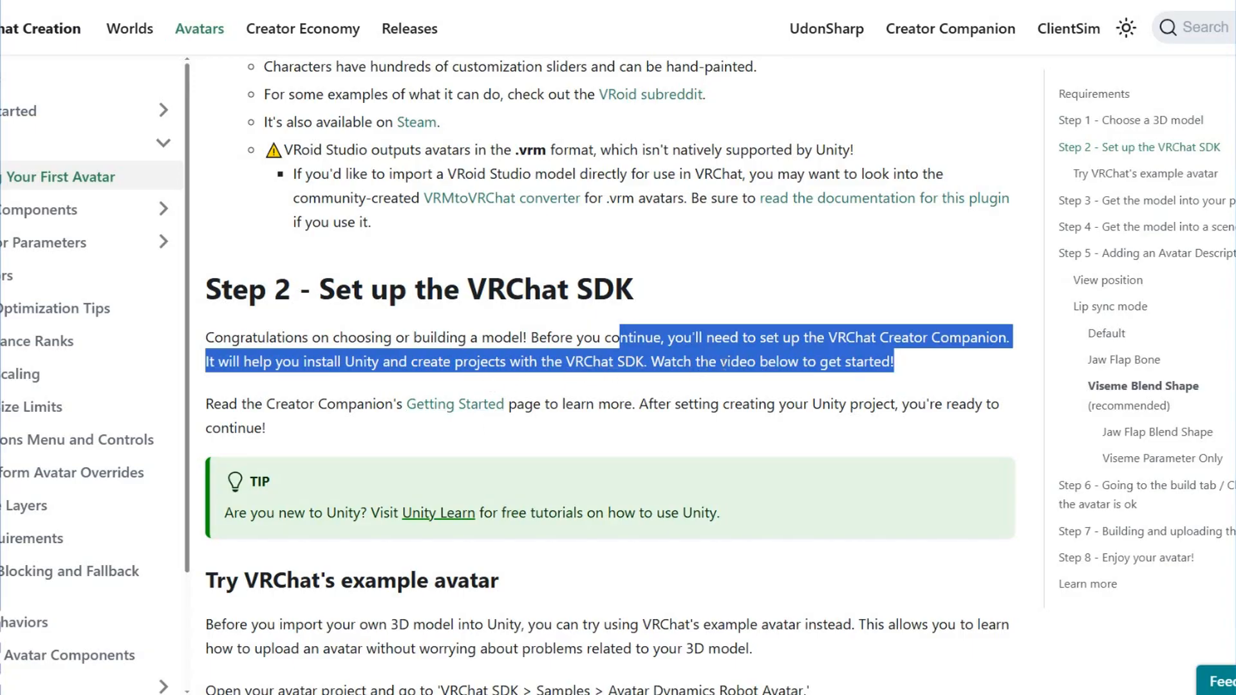
mouse_move(234, 400)
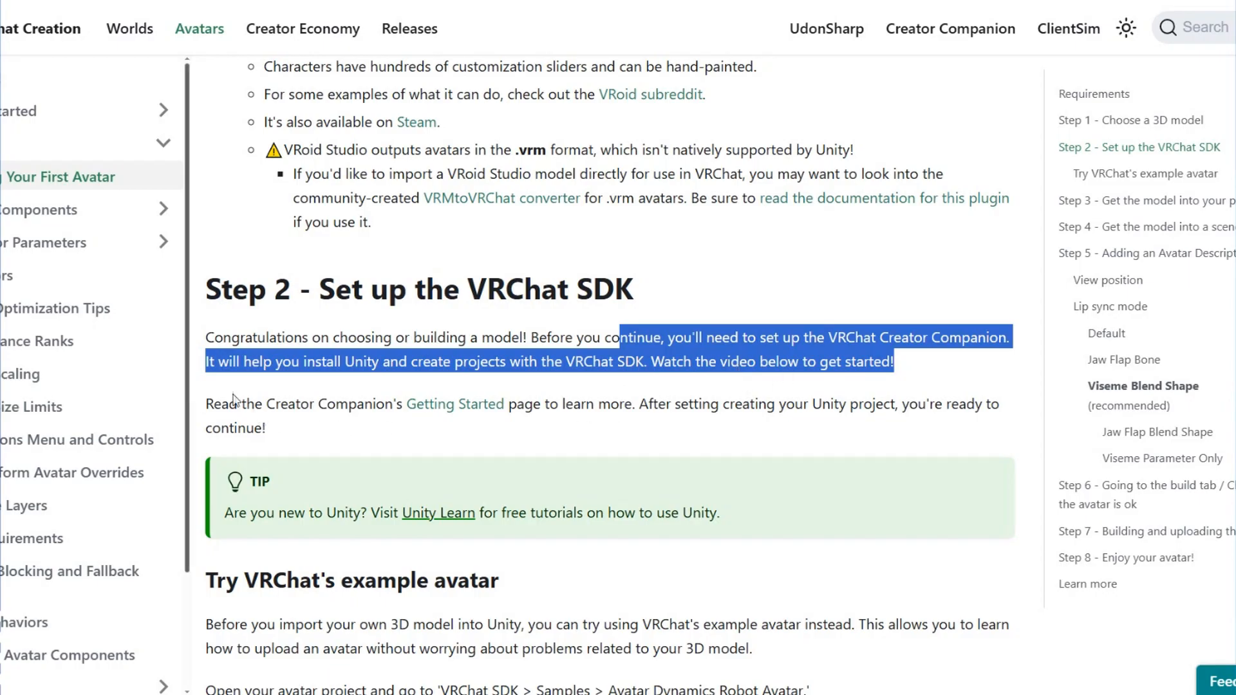
Step: Move past the example avatar to Step 3 and highlight the sentence about importing the model
scroll(down, 3)
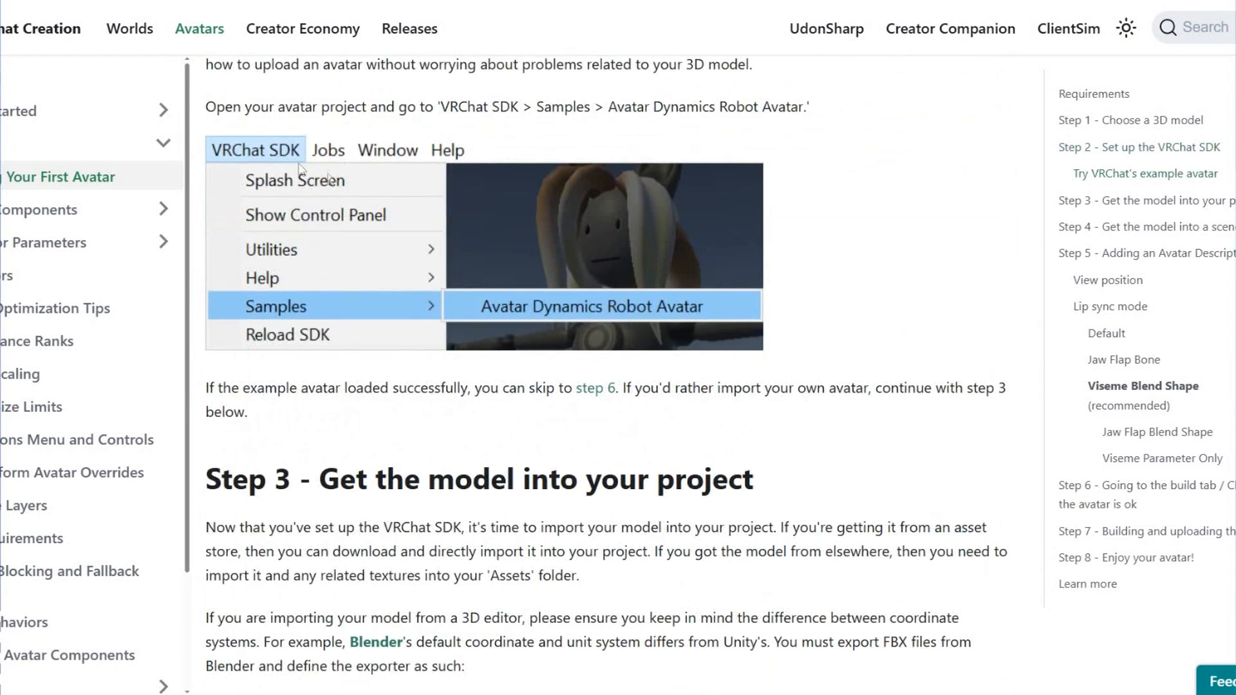
mouse_move(492, 370)
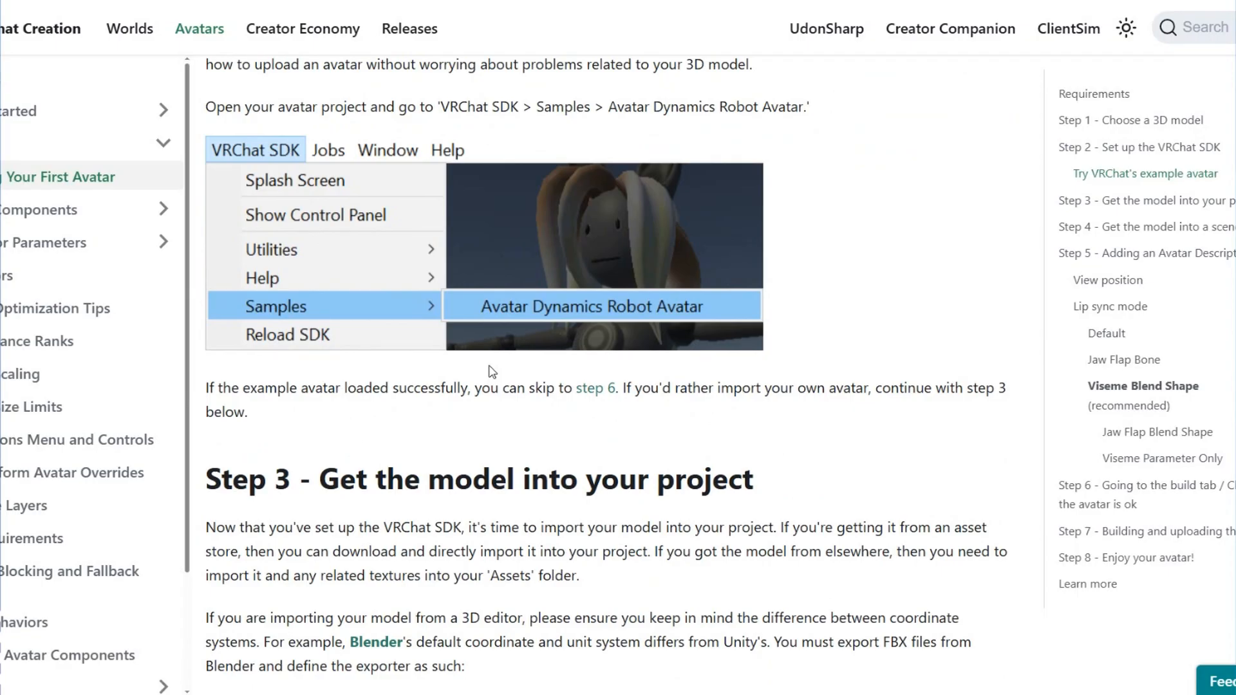
scroll(down, 3)
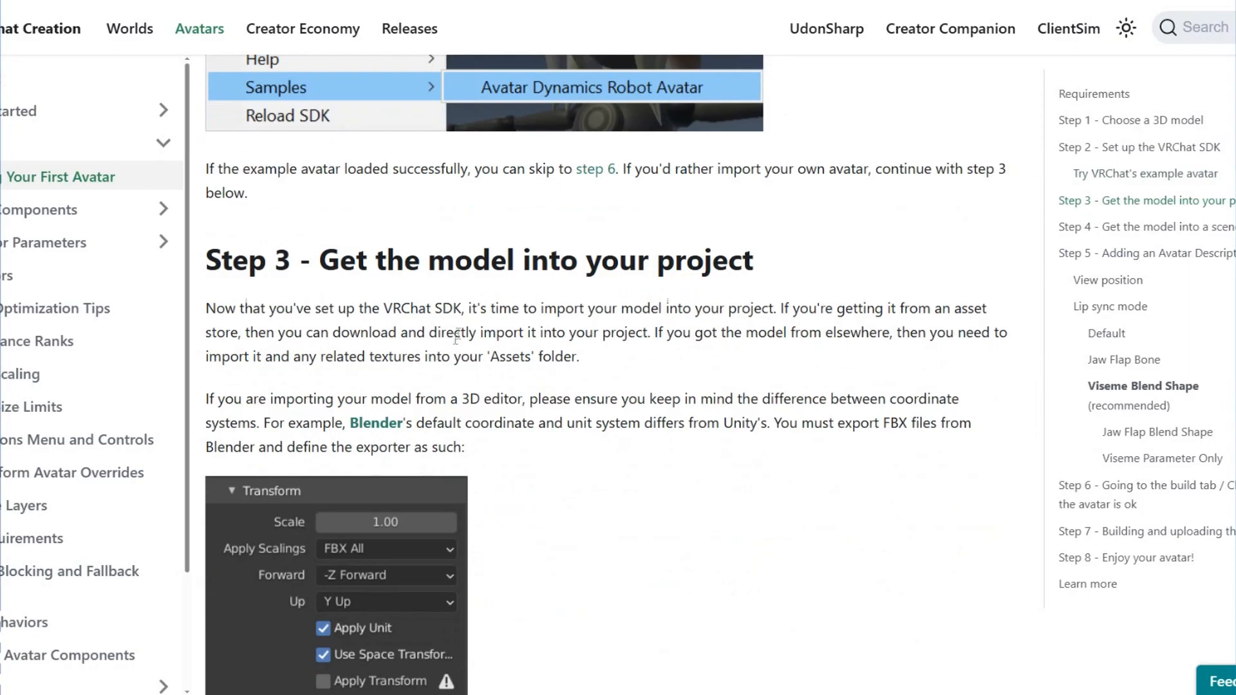
drag(471, 308, 952, 308)
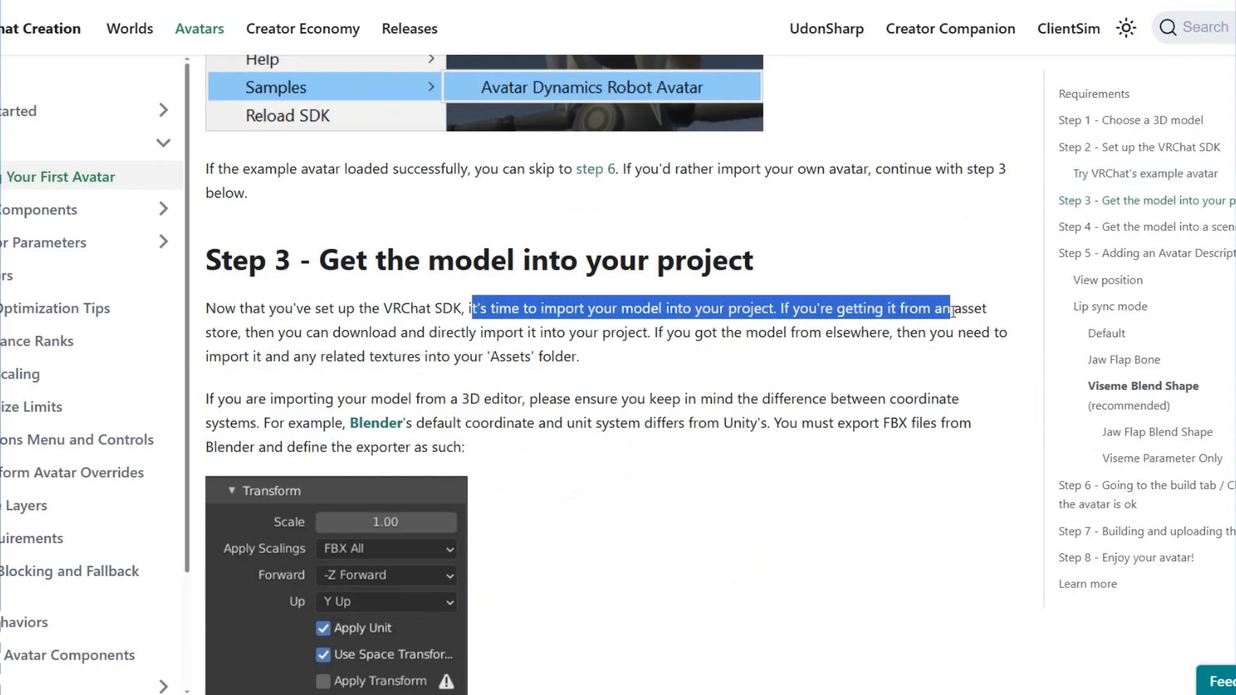
mouse_move(301, 471)
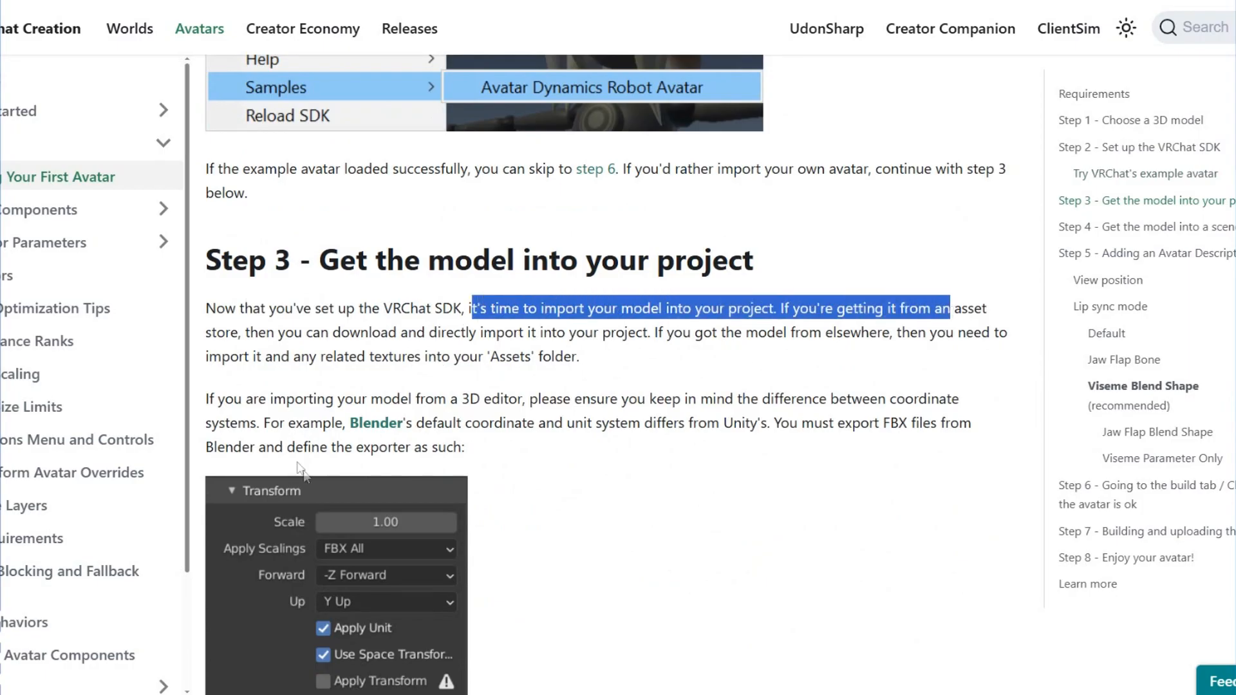
Step: Continue to Step 4 and highlight its opening text about putting the model into a scene
scroll(down, 3)
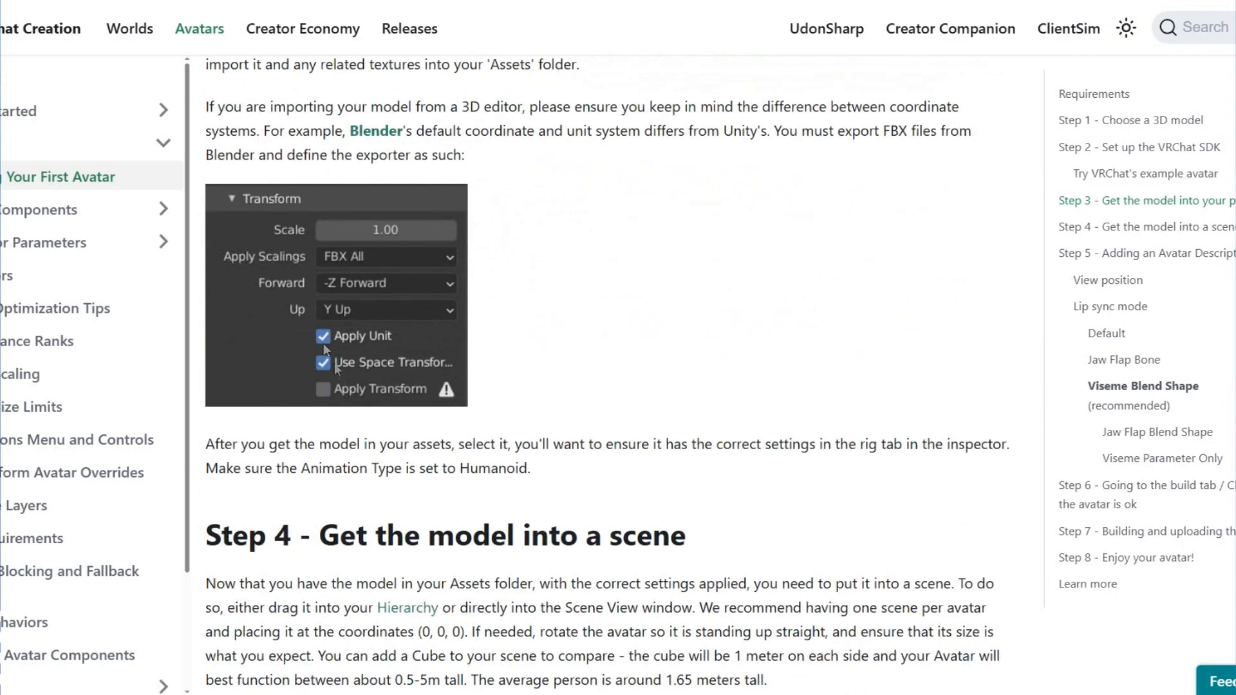
scroll(down, 3)
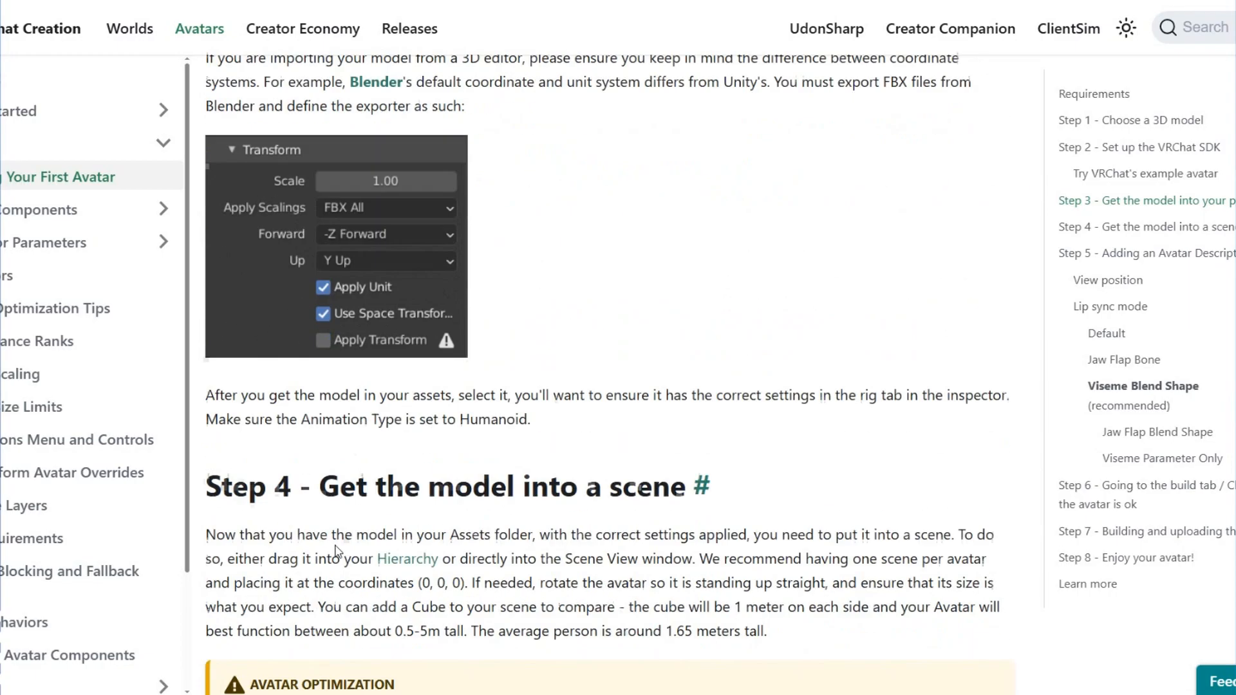
scroll(down, 3)
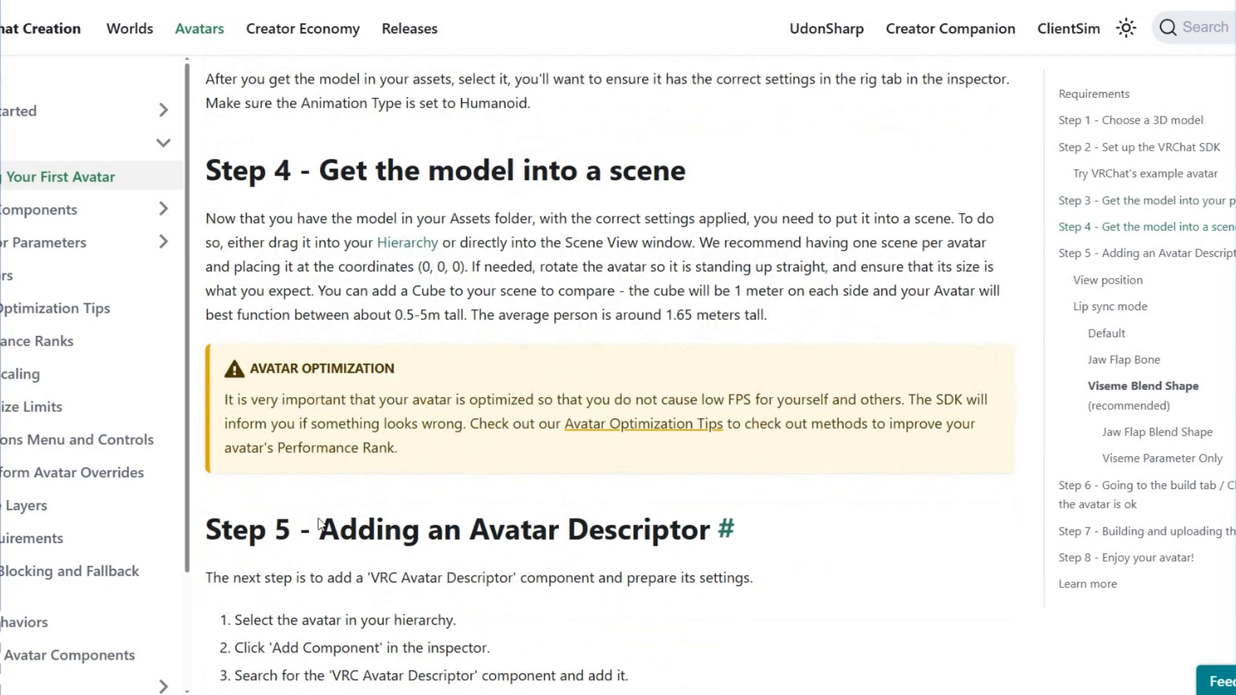
drag(286, 219, 503, 244)
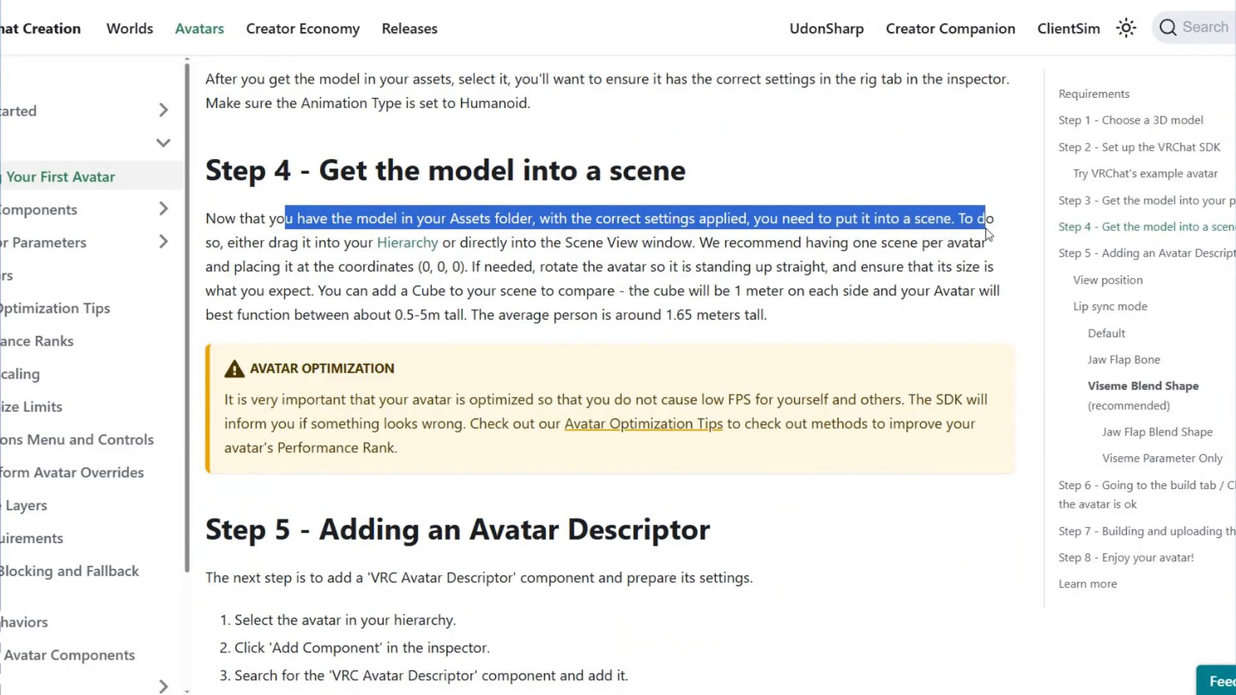
mouse_move(234, 254)
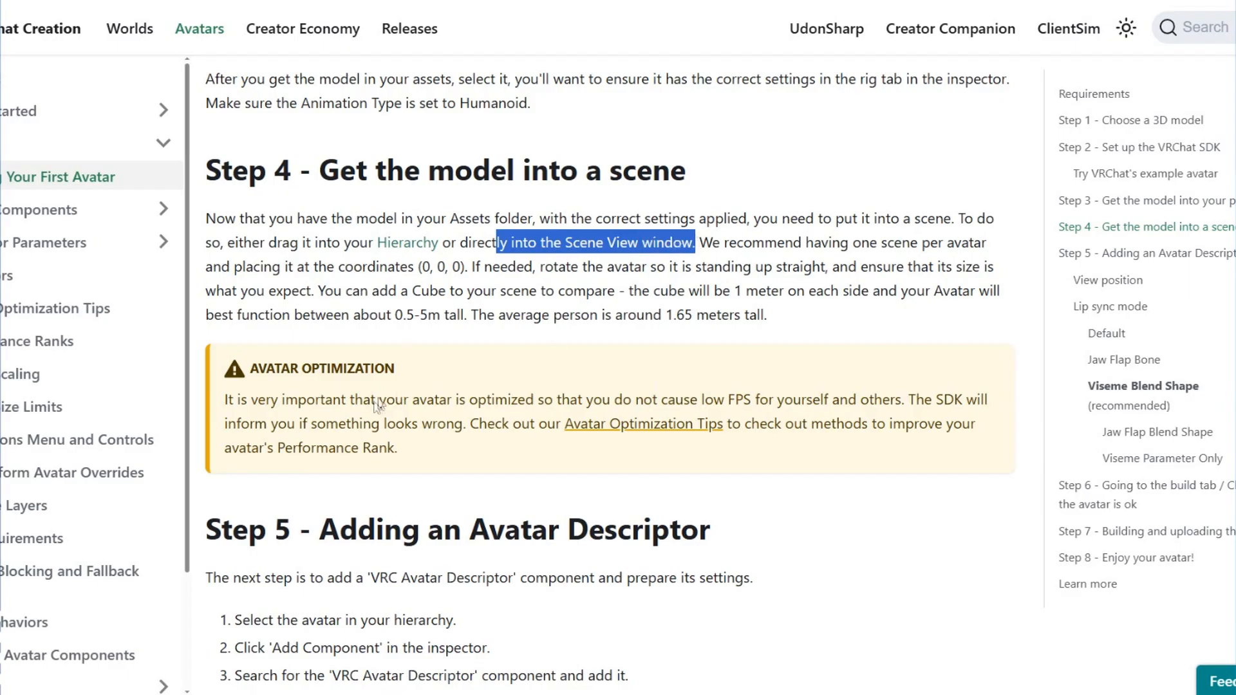
Step: Highlight Step 5's third instruction about searching for the VRC Avatar Descriptor, then reach View position
scroll(down, 3)
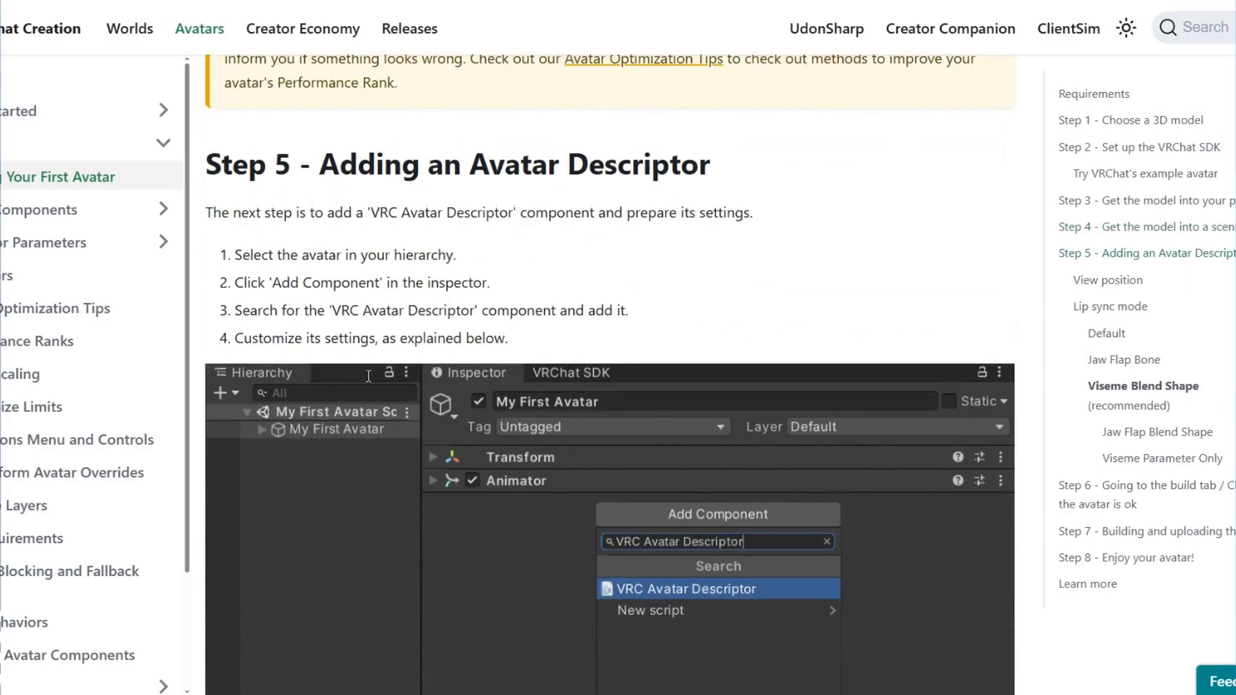
mouse_move(329, 369)
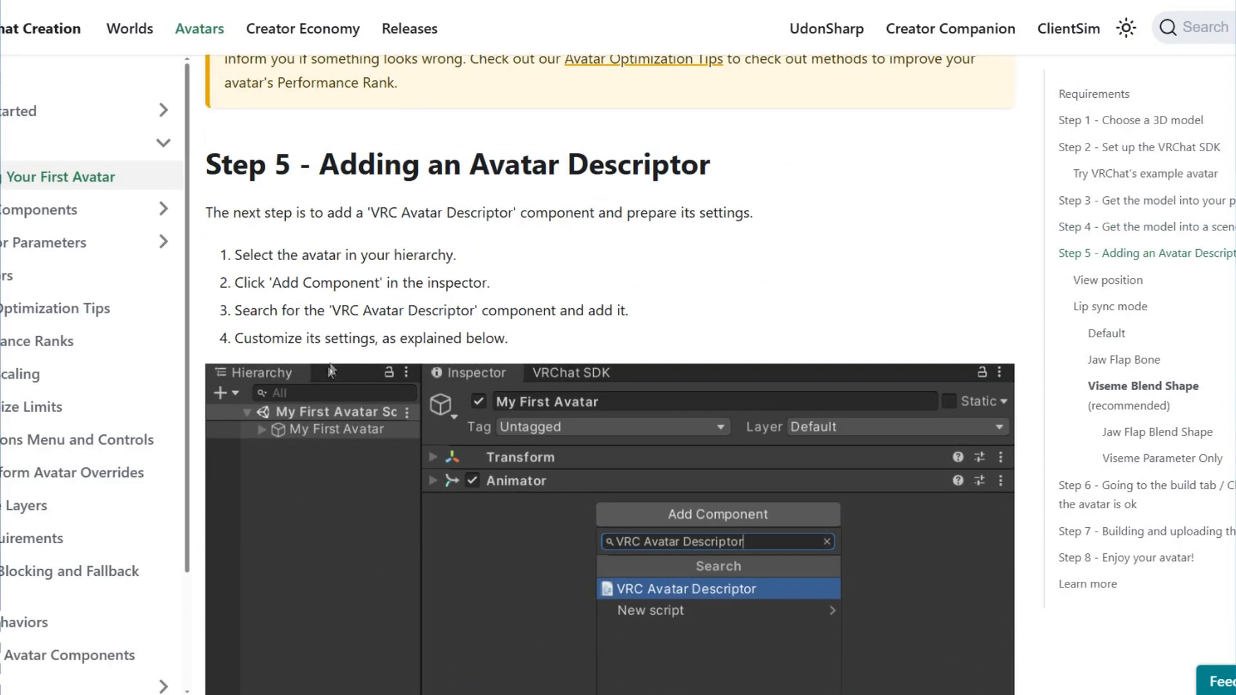
drag(233, 213, 566, 213)
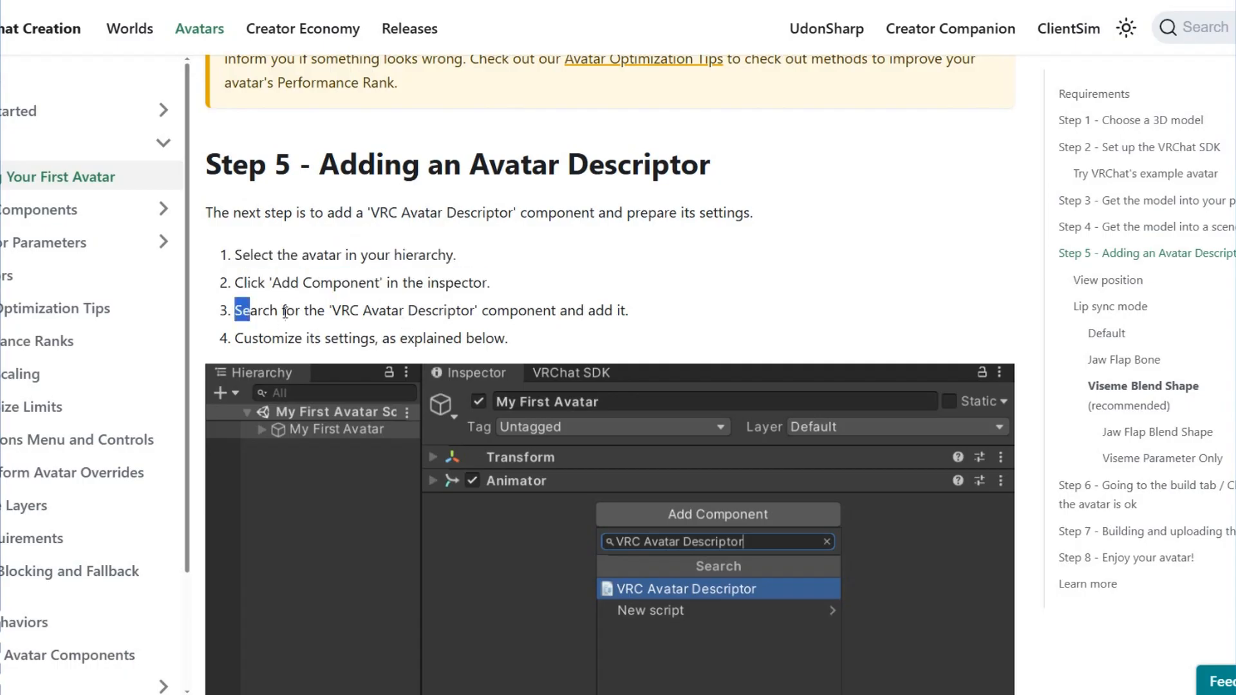
drag(240, 311, 408, 311)
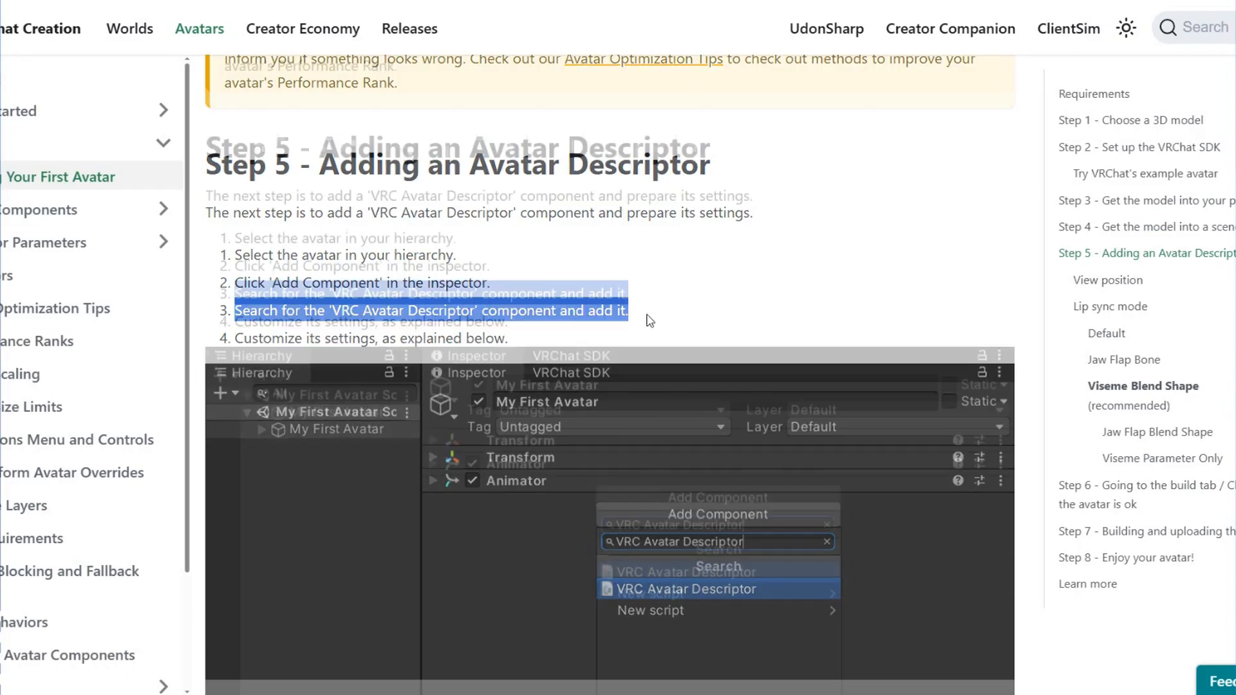
scroll(down, 3)
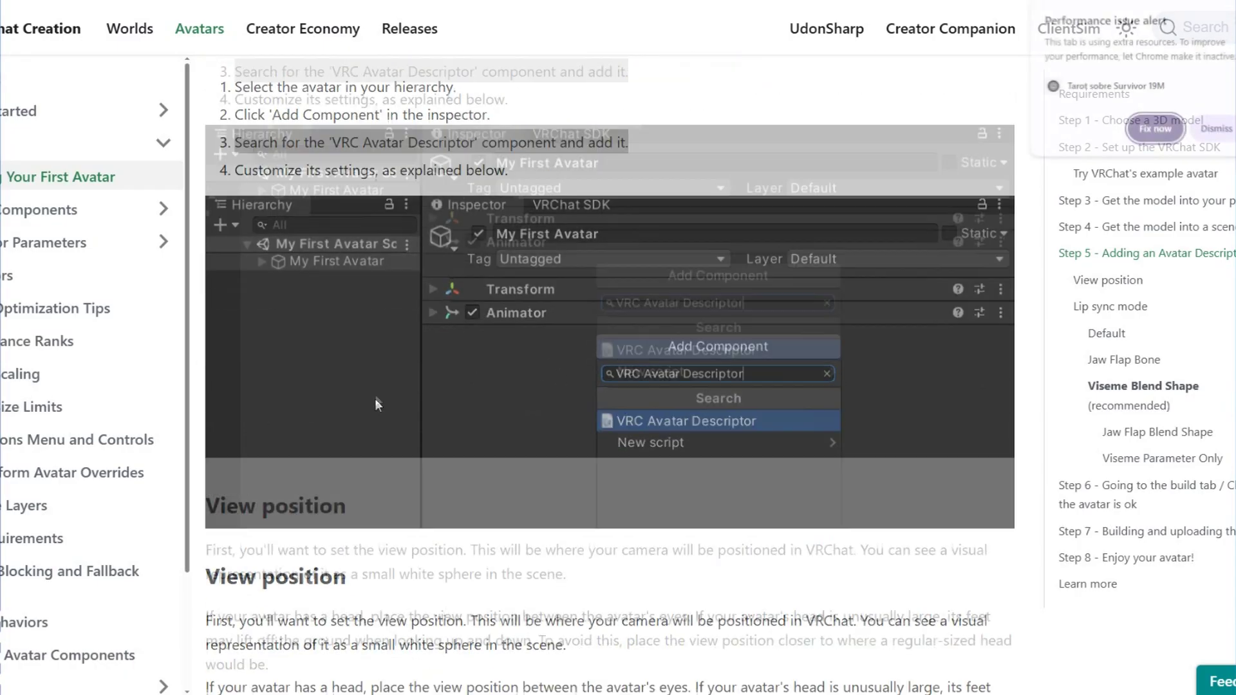
Step: Scroll past View position and Lip sync mode to the Step 6 SDK Builder screenshot
scroll(down, 3)
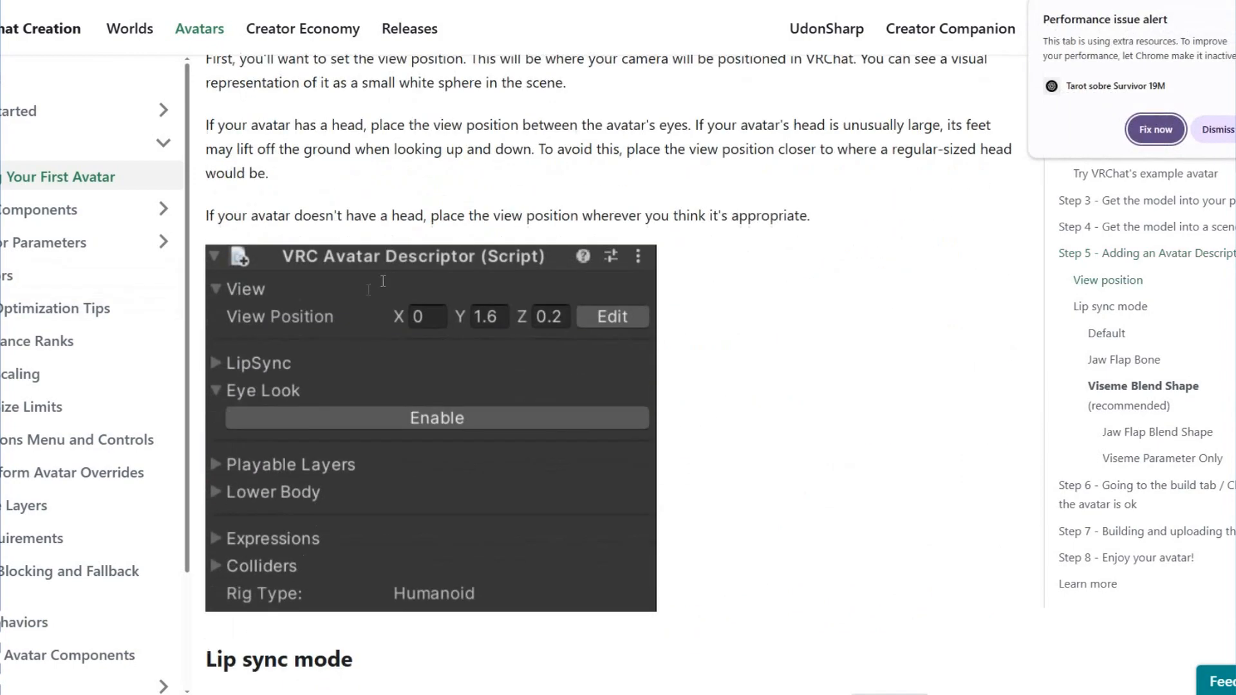
scroll(down, 3)
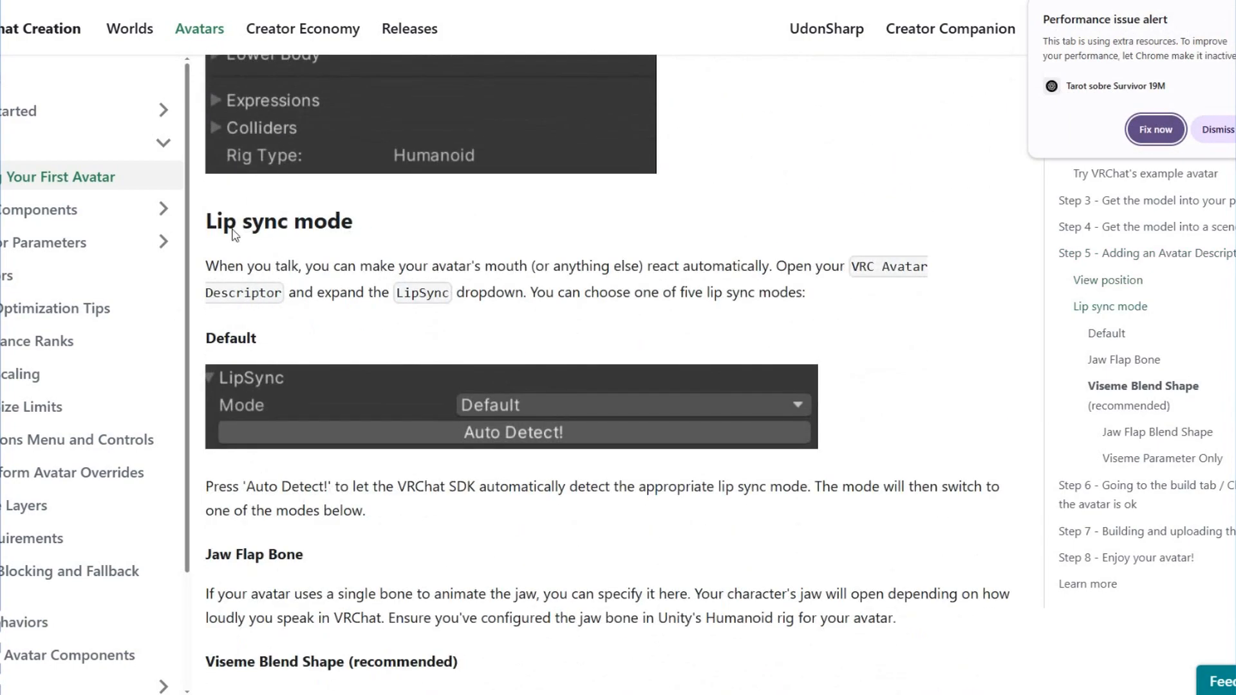
scroll(down, 3)
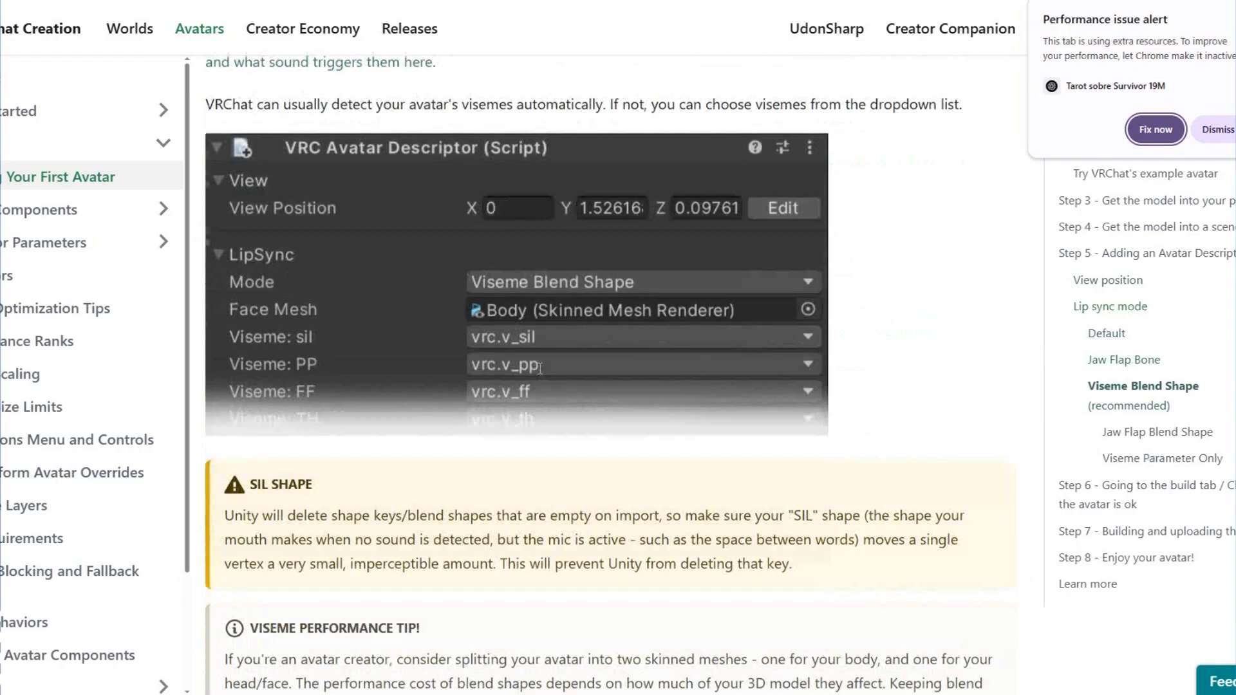
scroll(down, 3)
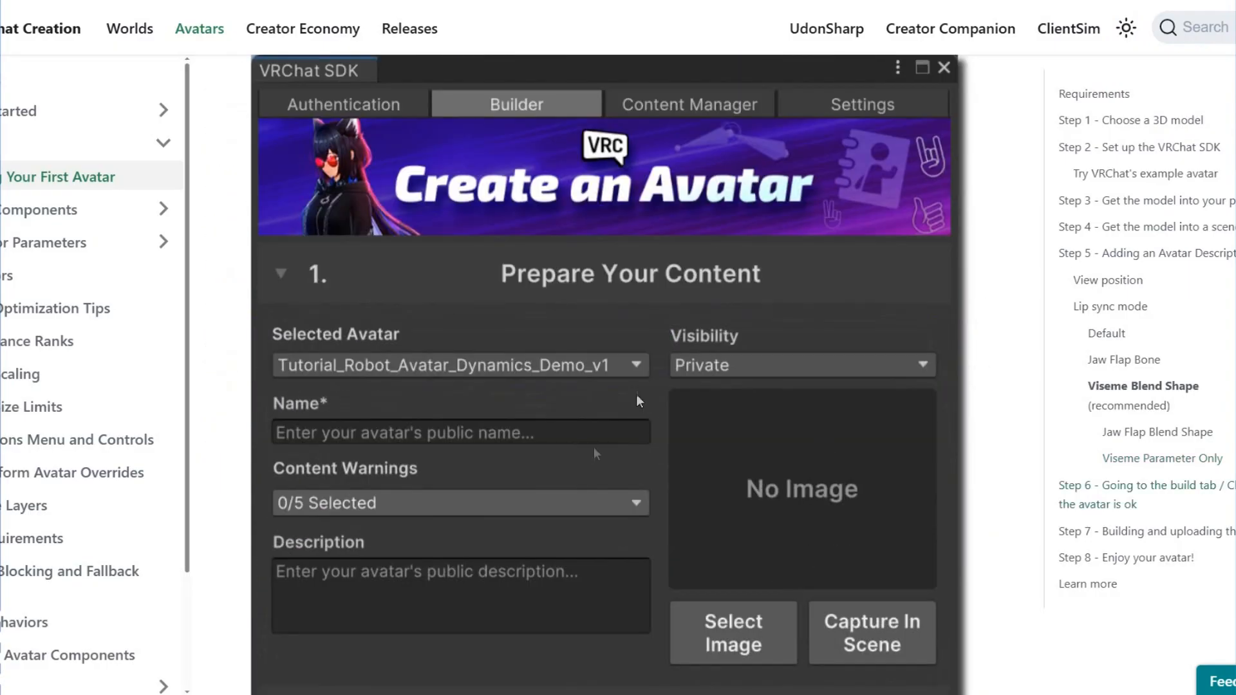
mouse_move(814, 534)
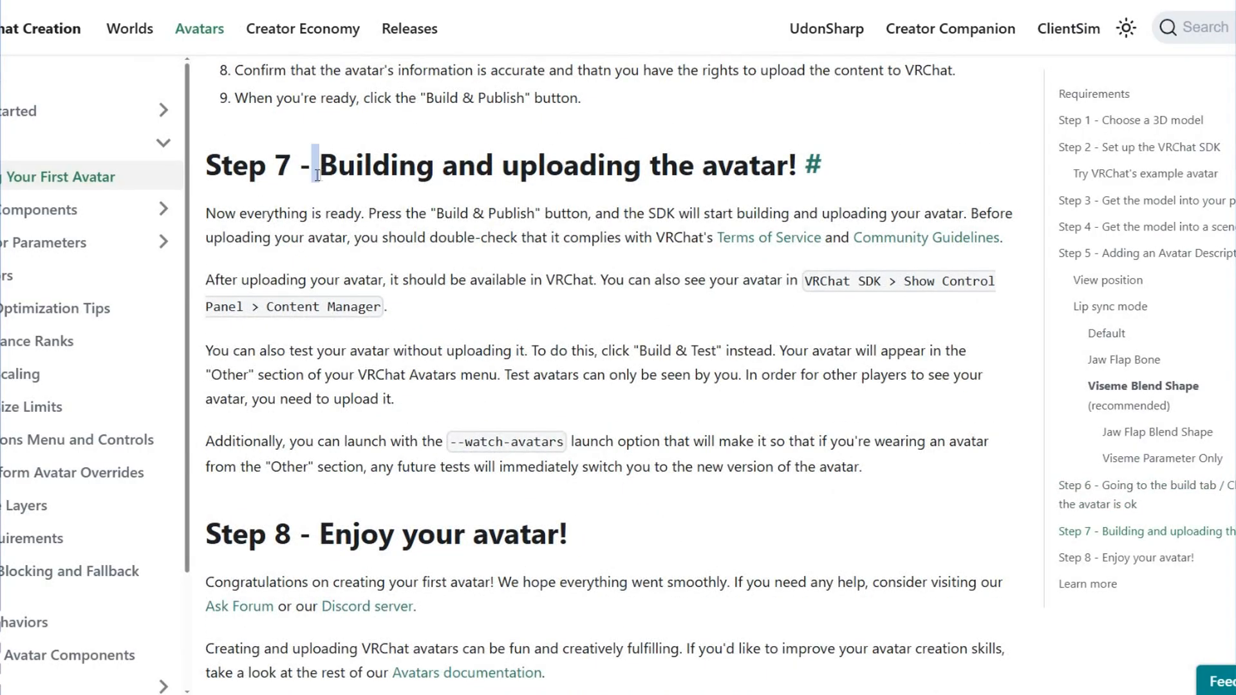
Step: Highlight the Step 7 heading text and return to the Jaw Flap Blend Shape notes above Step 6
drag(314, 164, 678, 165)
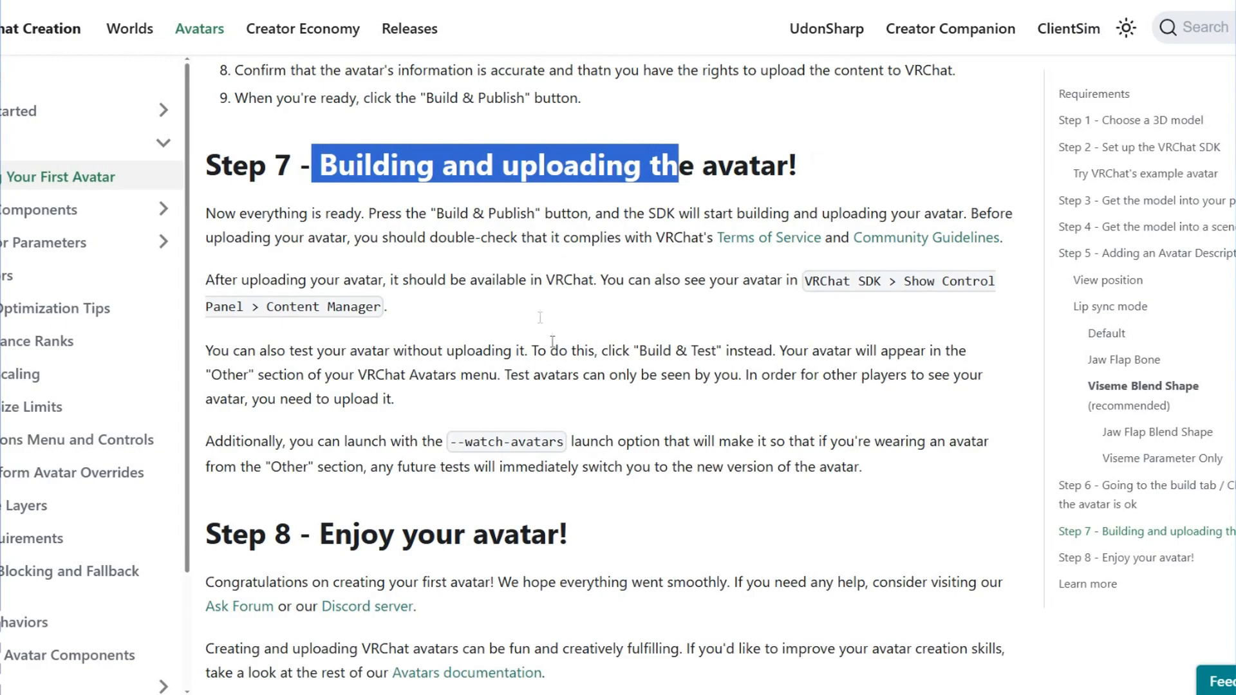
mouse_move(587, 421)
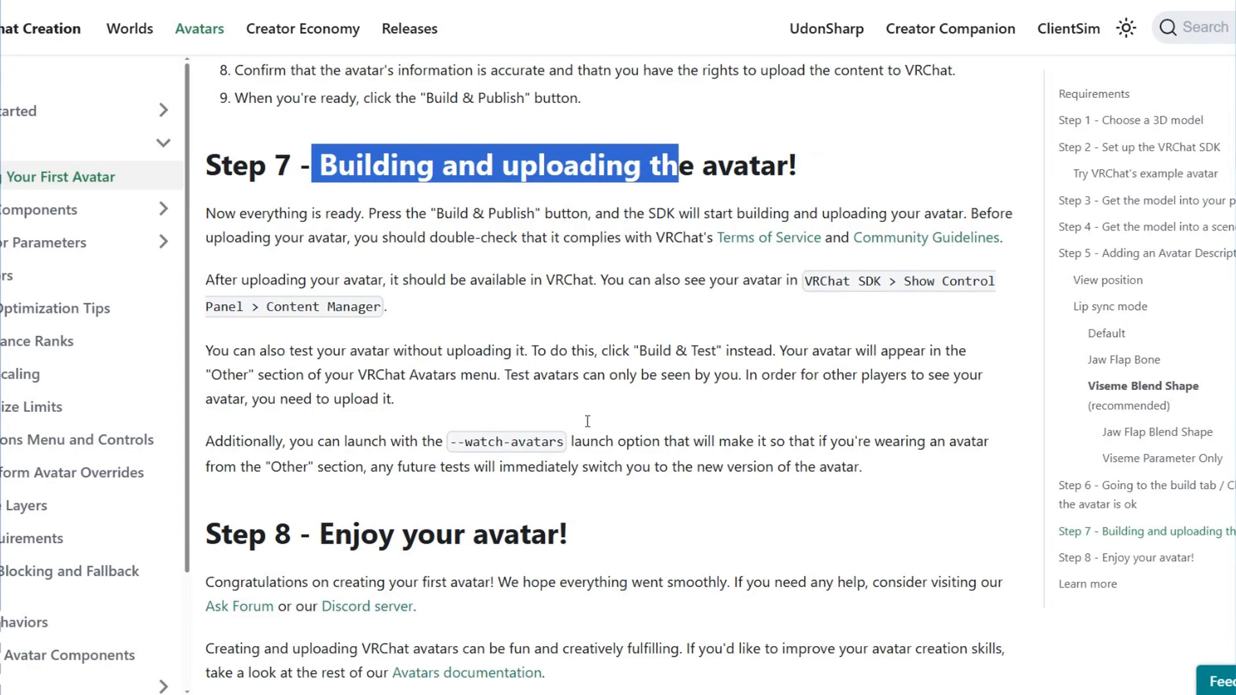
mouse_move(427, 356)
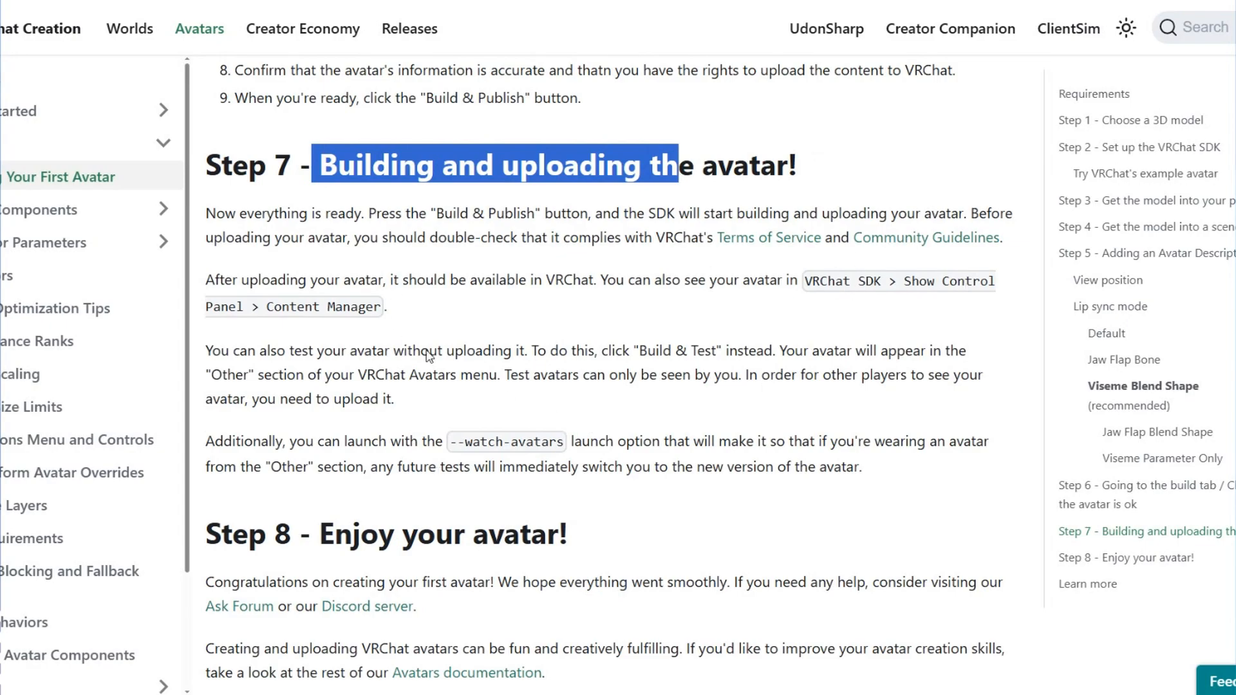
scroll(down, 3)
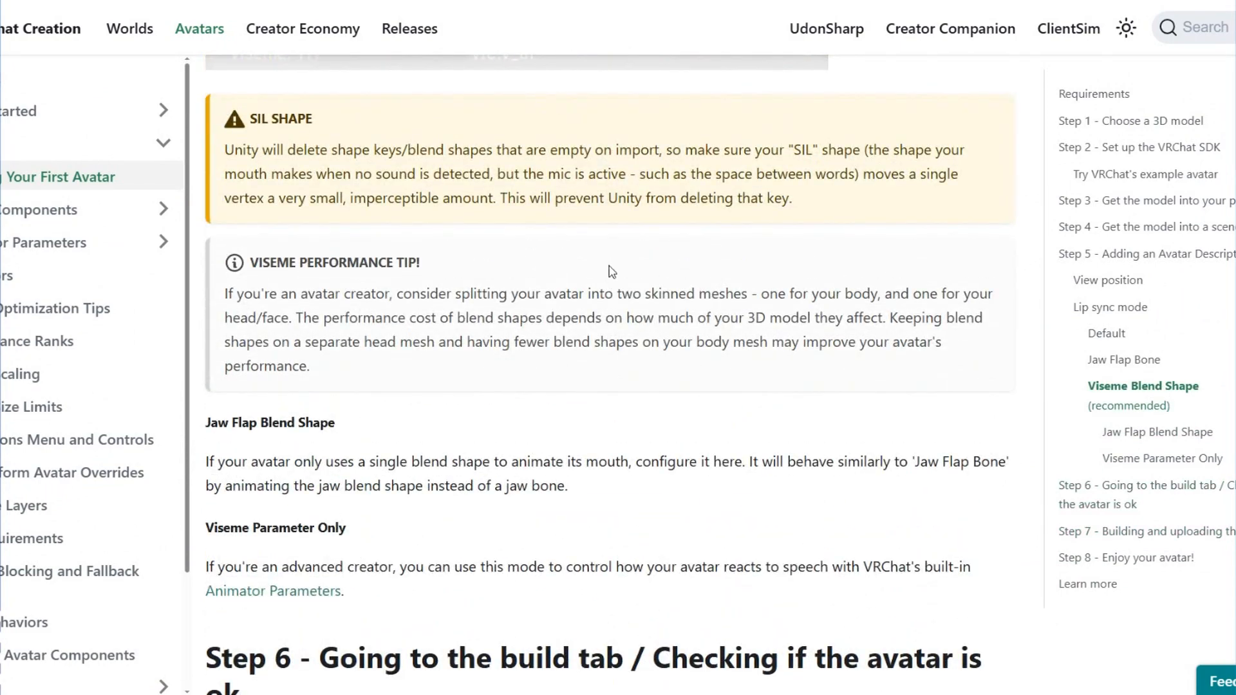
scroll(down, 3)
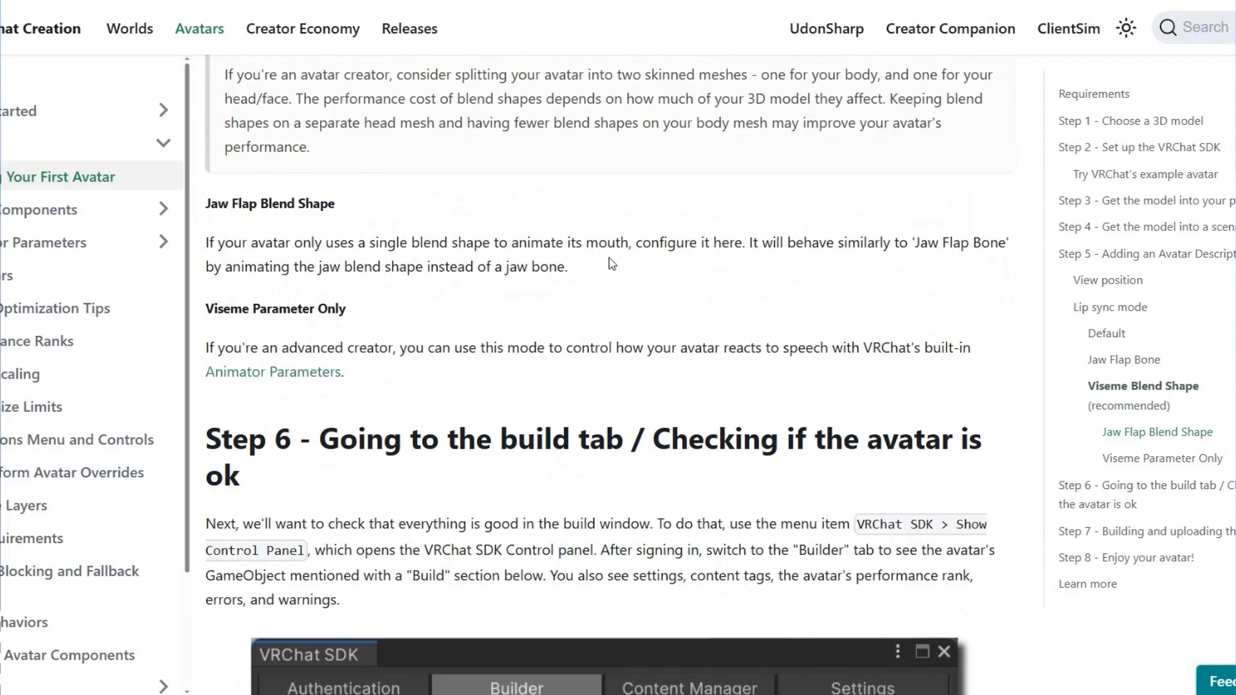
scroll(up, 3)
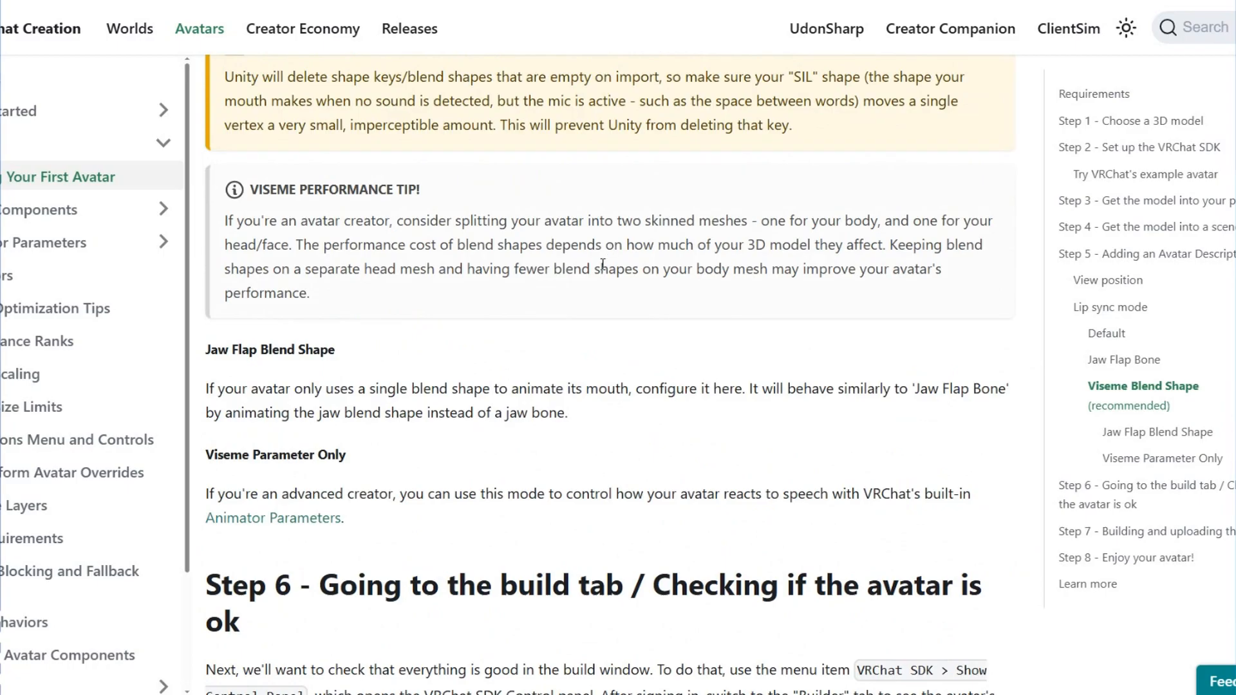
scroll(down, 3)
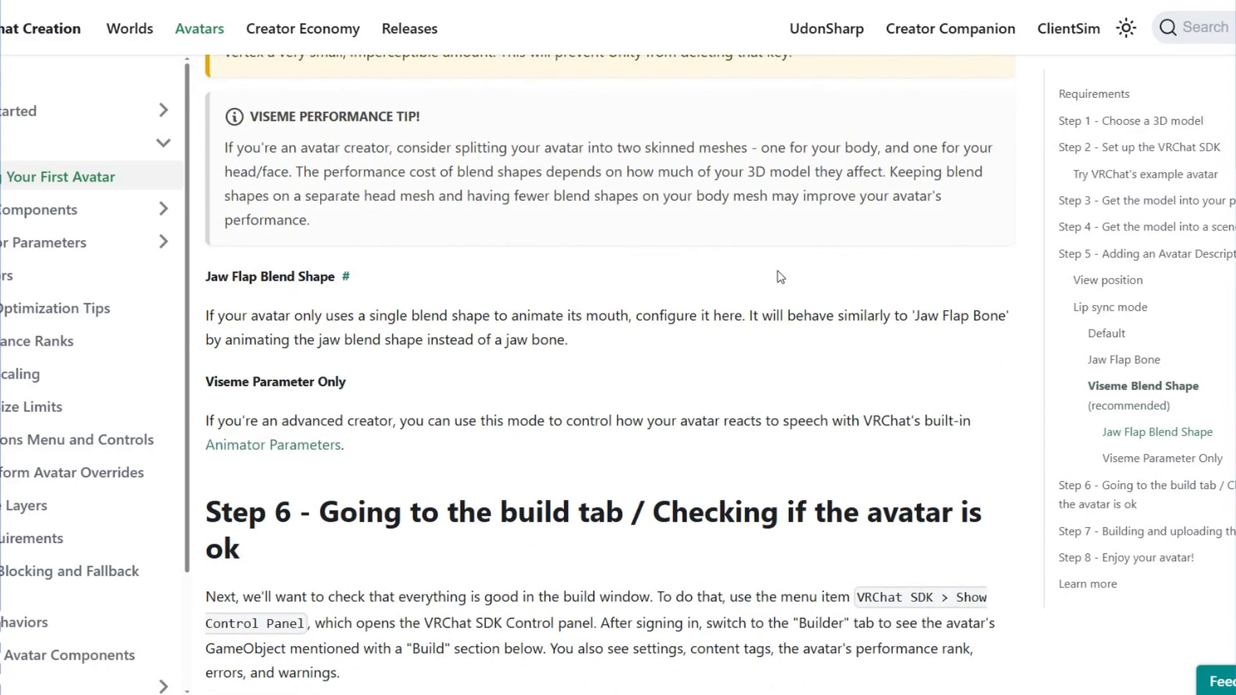
mouse_move(751, 346)
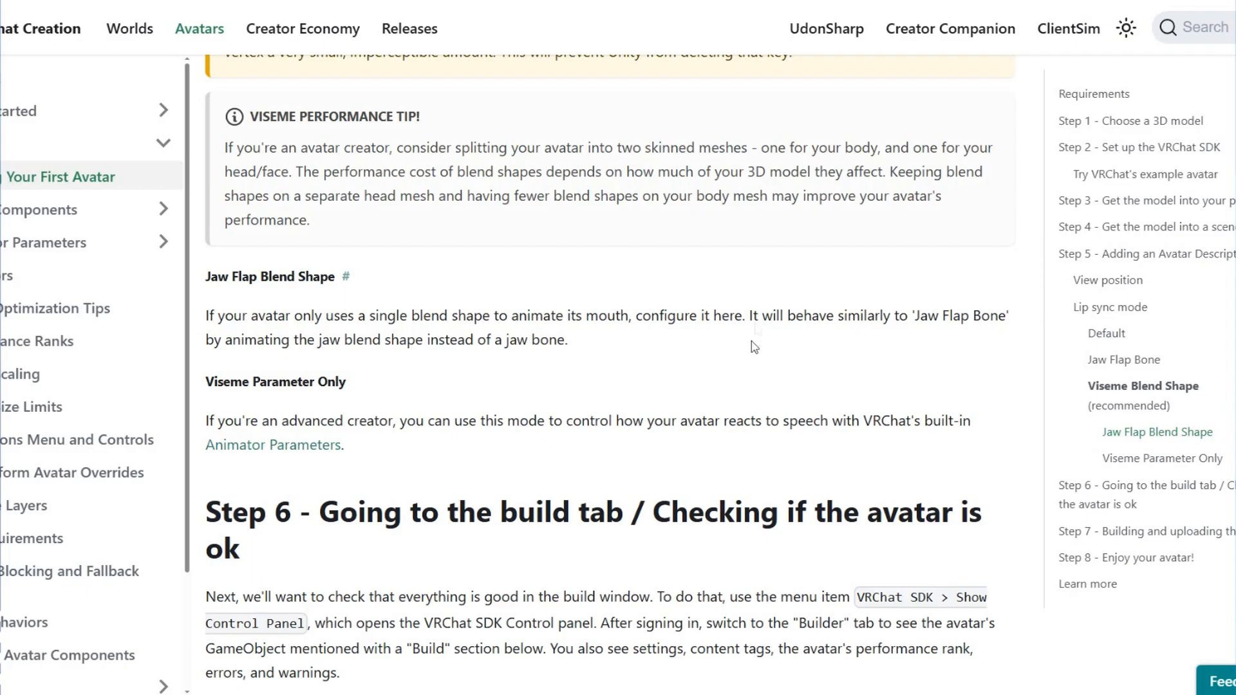
mouse_move(741, 350)
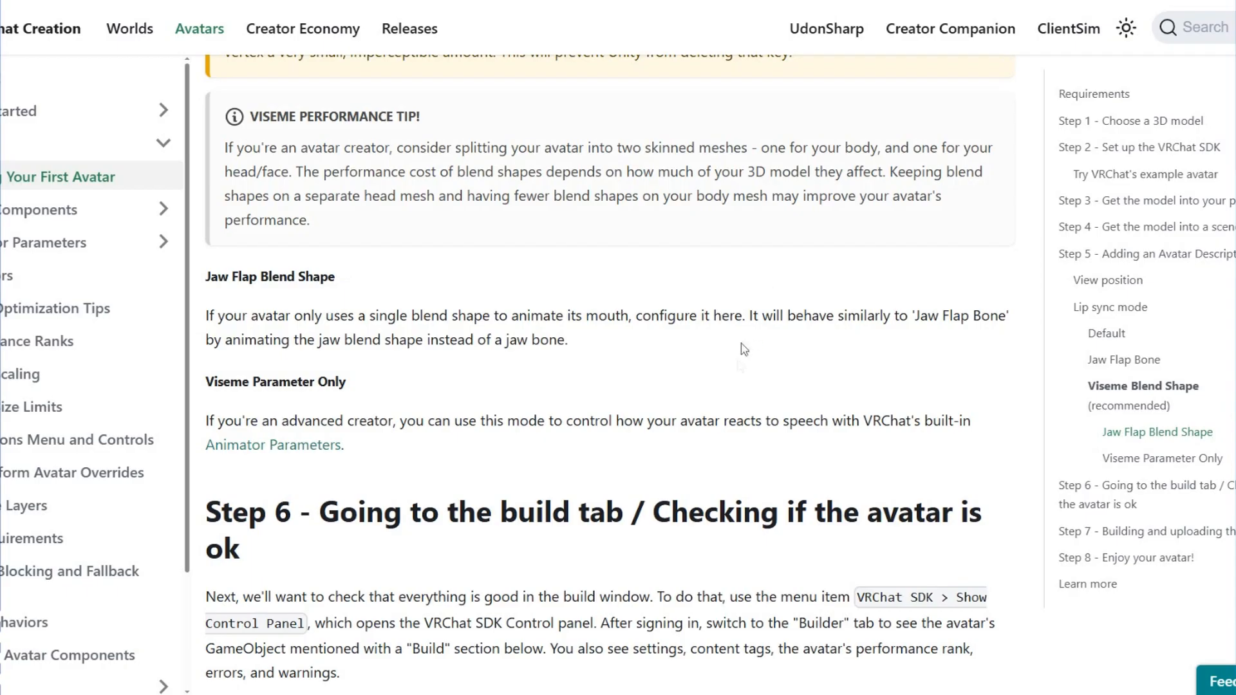